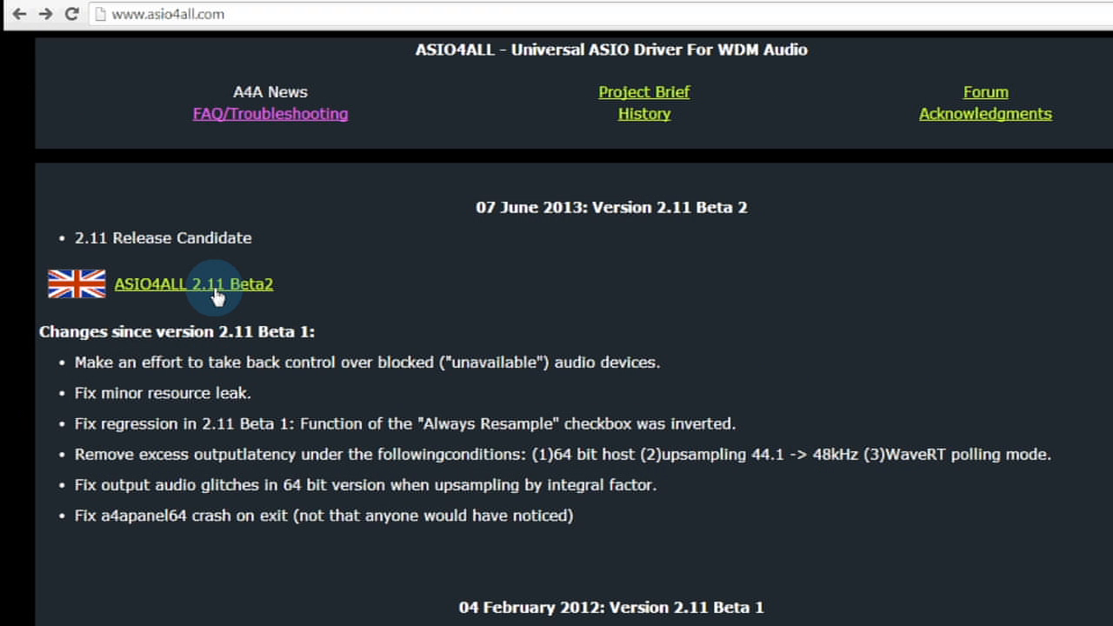
- Download ASIO4ALL 2.11 Beta2 and run its setup through license acceptance and installation
click(215, 283)
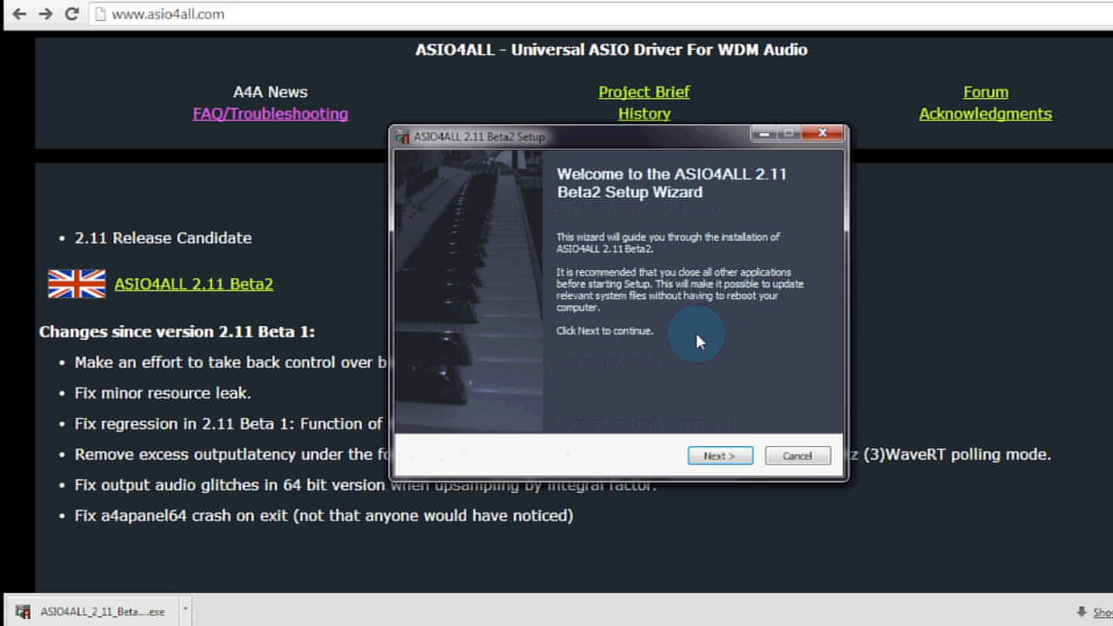
click(720, 456)
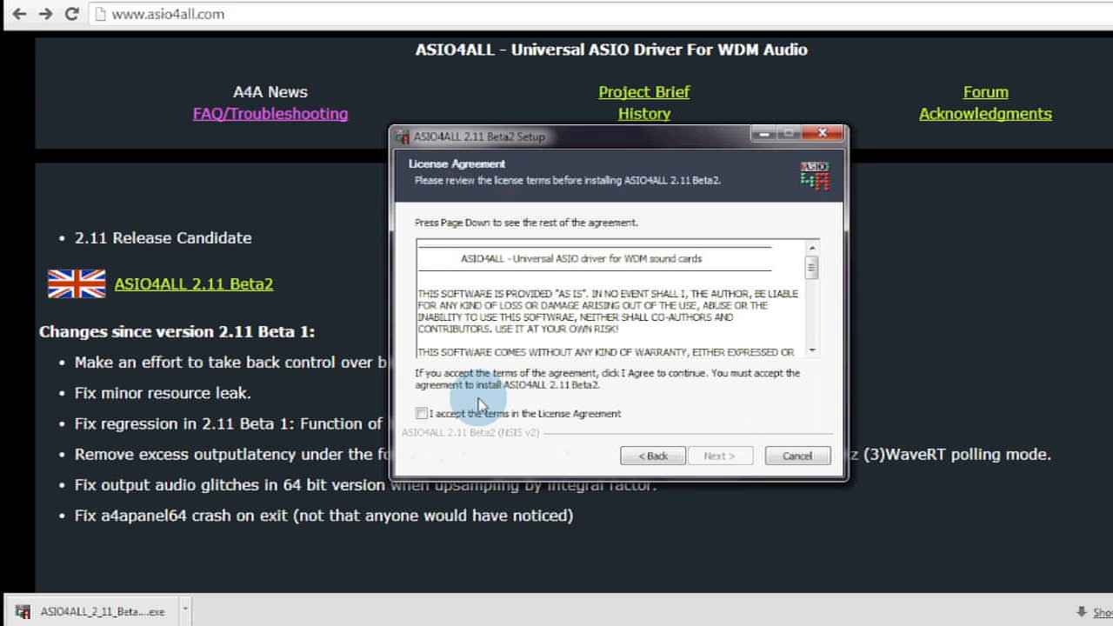
click(720, 456)
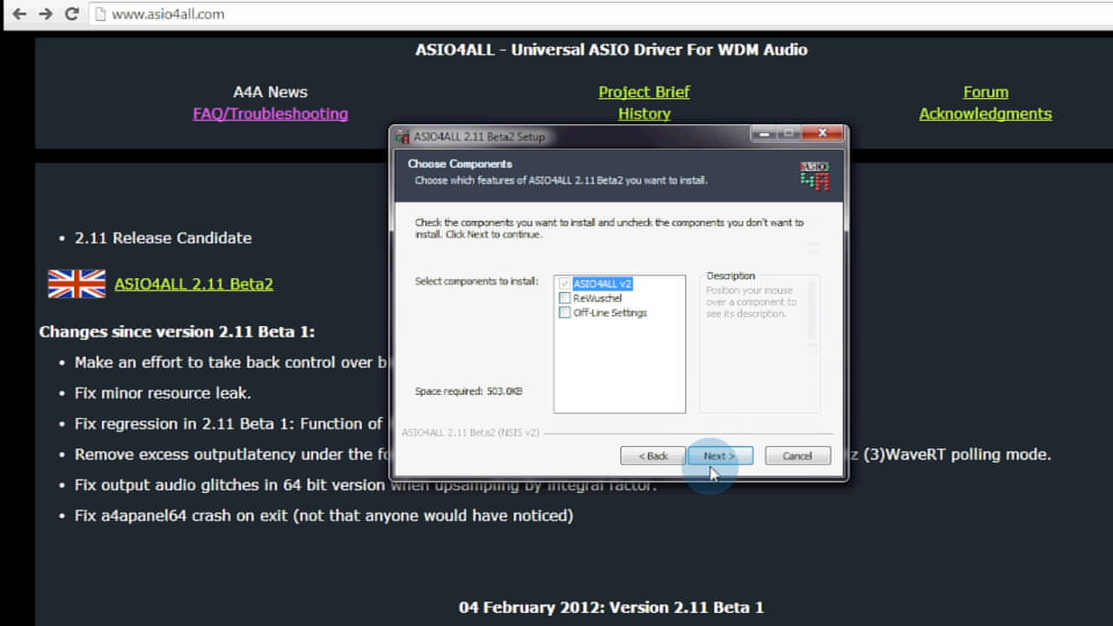
click(719, 456)
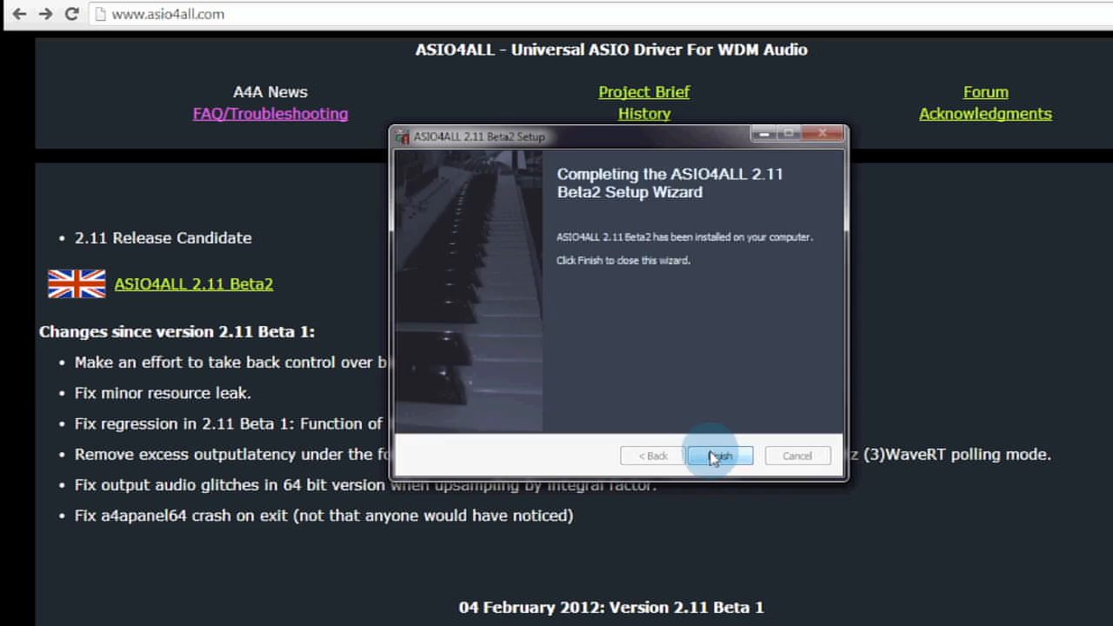
- Finish the ASIO4ALL setup and launch Ableton Live 8 from the desktop shortcut
click(720, 456)
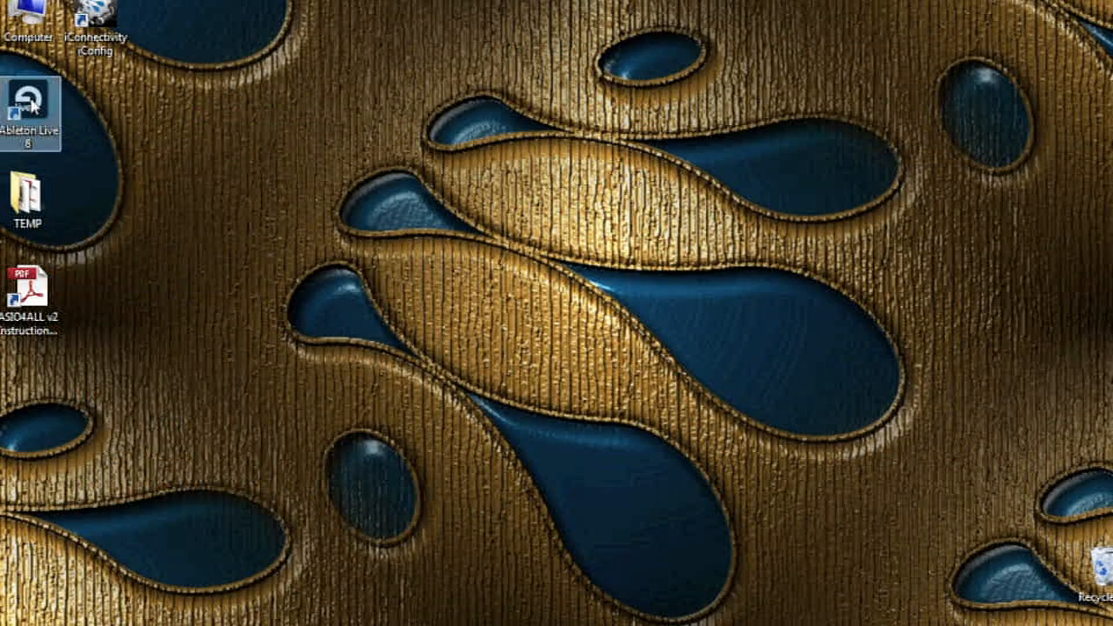
mouse_move(318, 118)
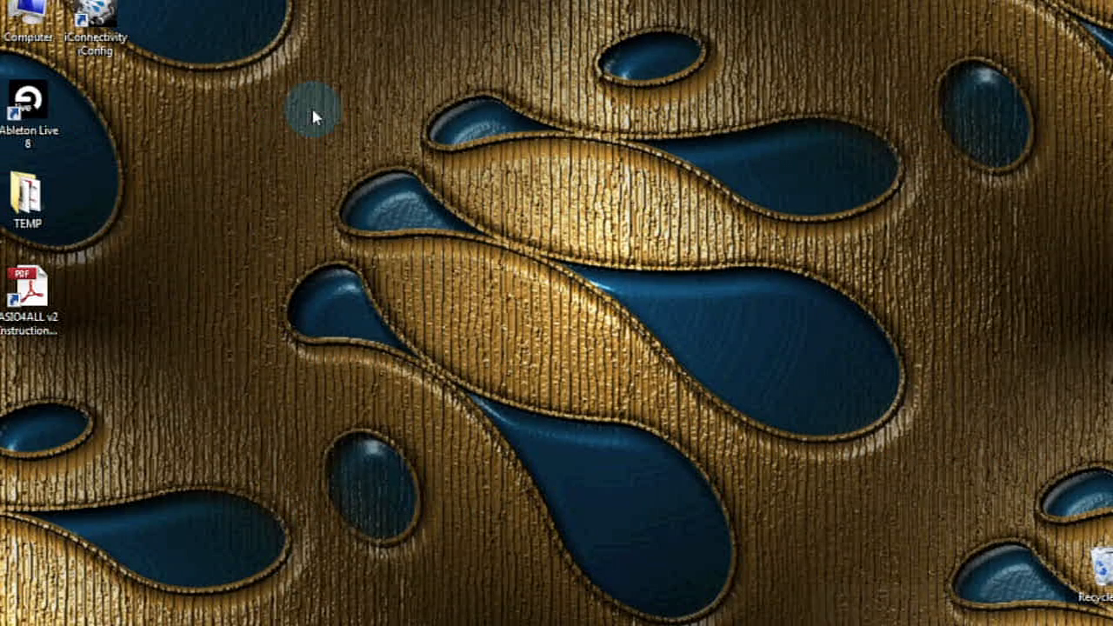
double_click(28, 99)
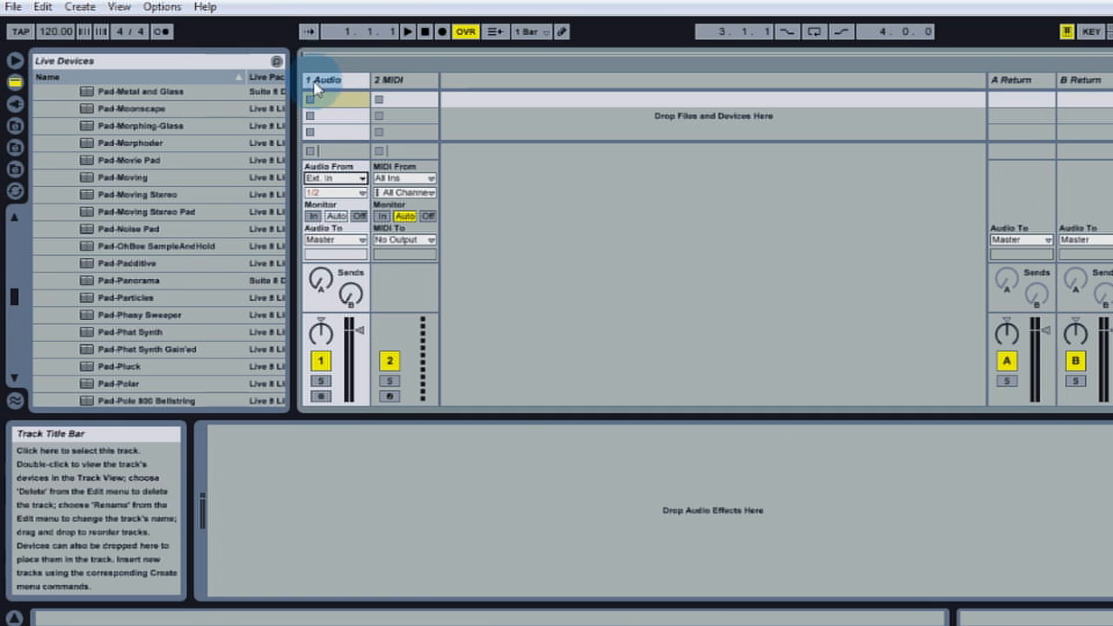
mouse_move(344, 83)
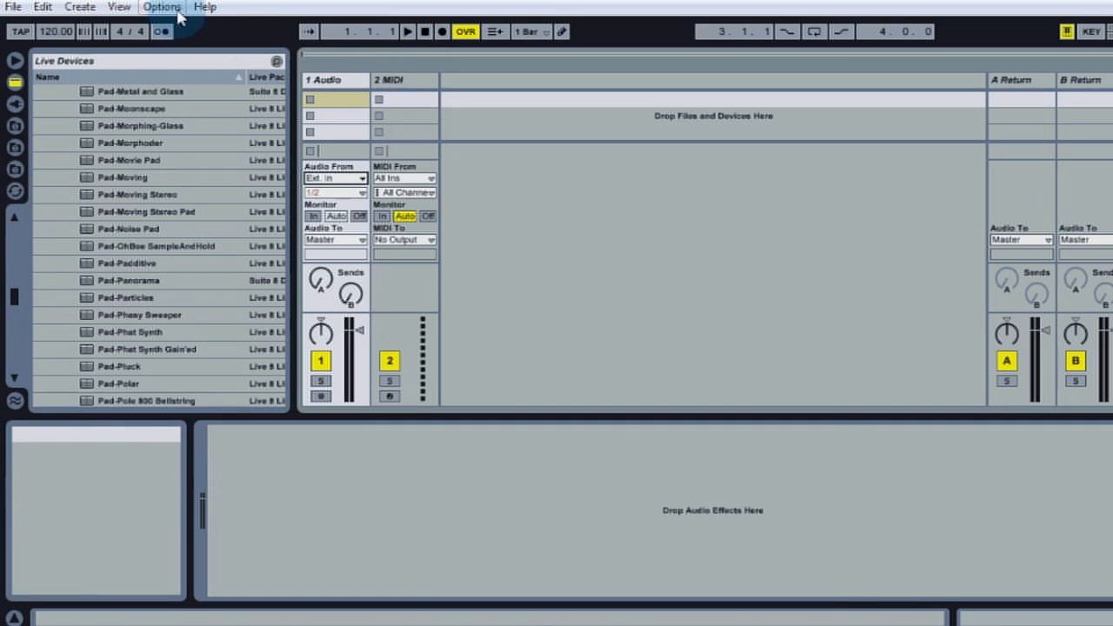
- In Preferences > Audio, choose ASIO4ALL v2 as the ASIO audio device
click(163, 7)
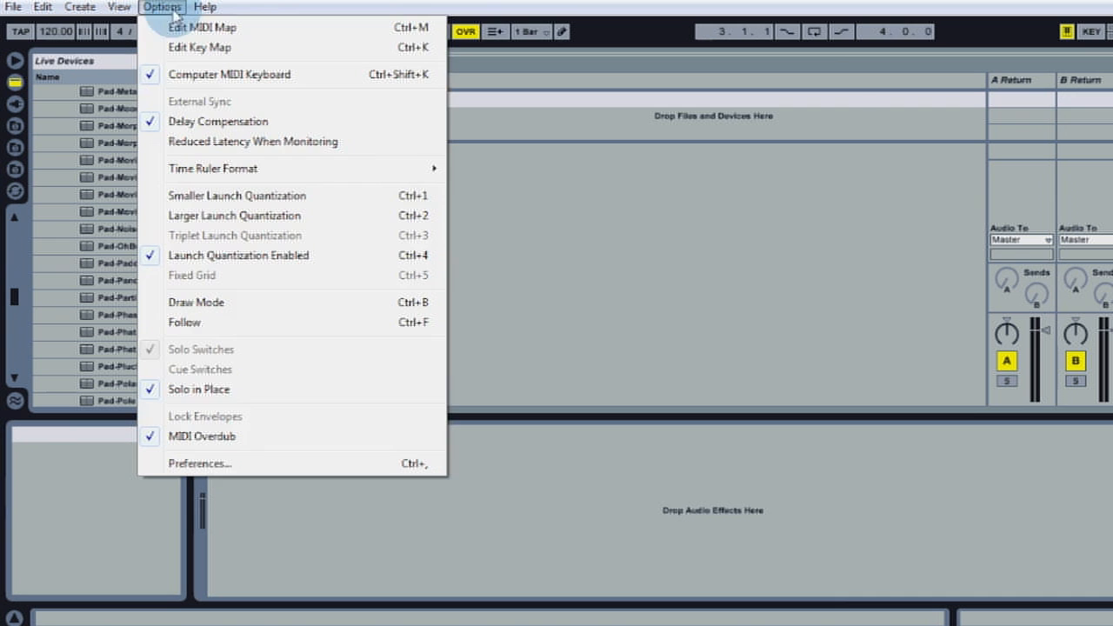
mouse_move(216, 470)
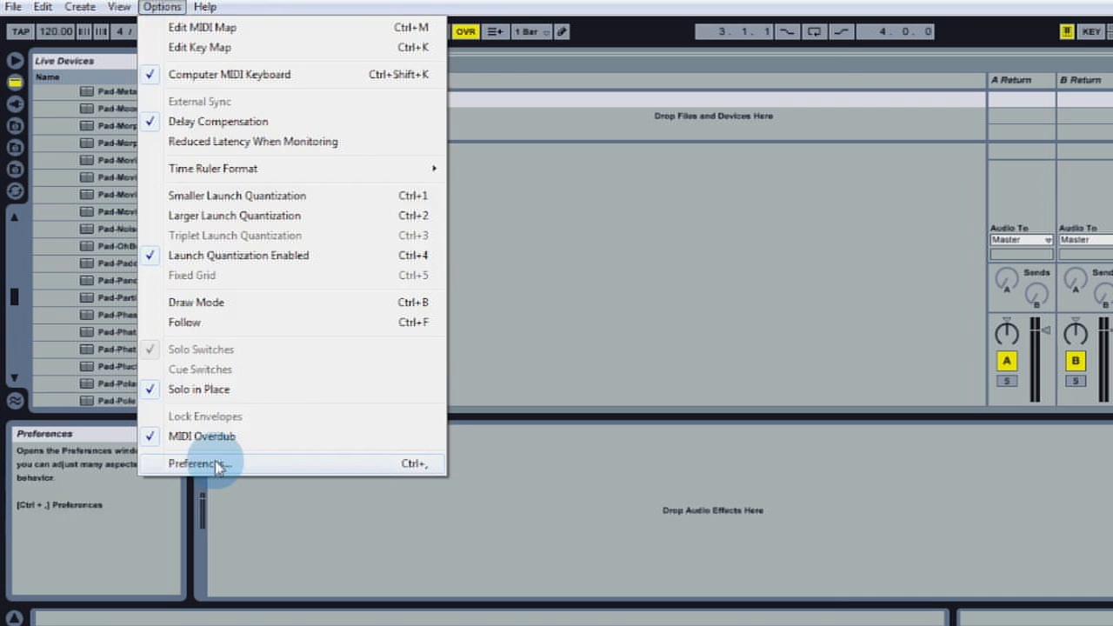
click(199, 463)
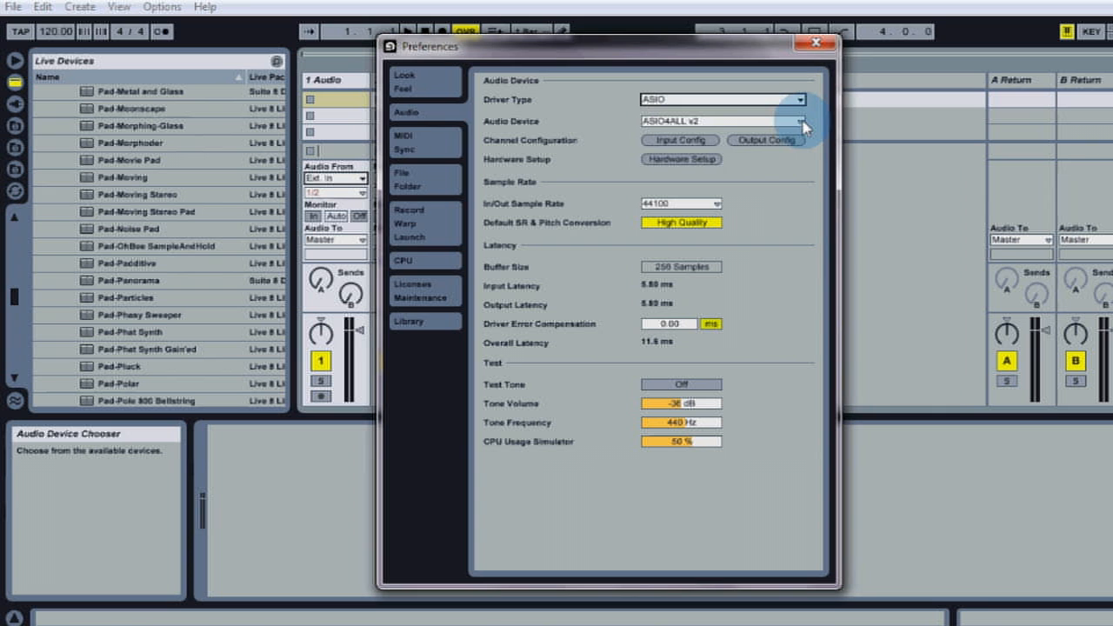
click(803, 120)
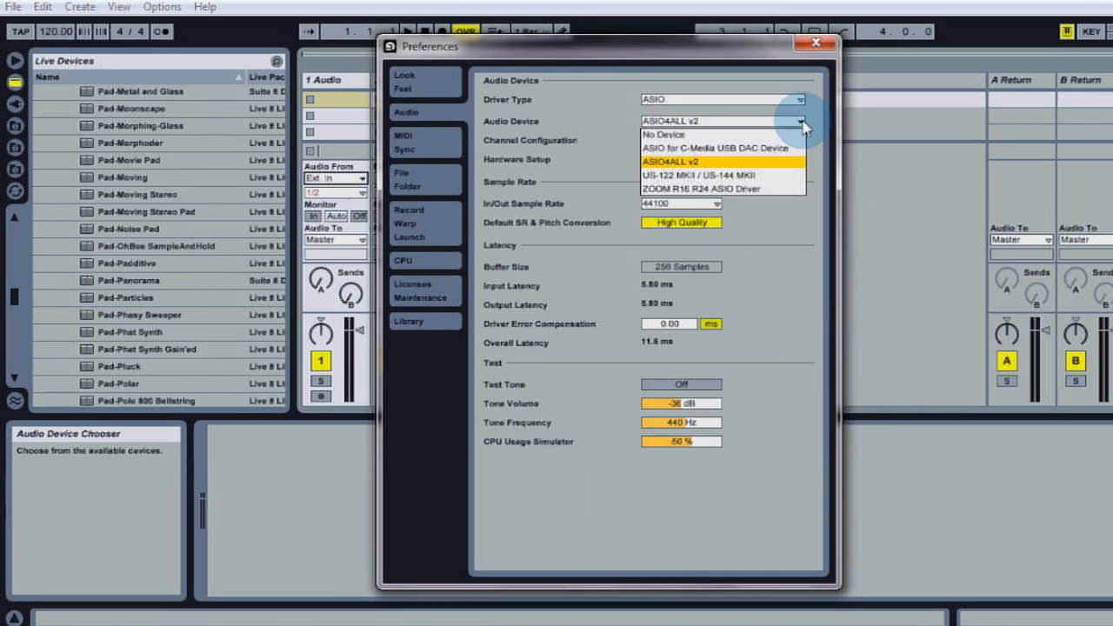
click(681, 160)
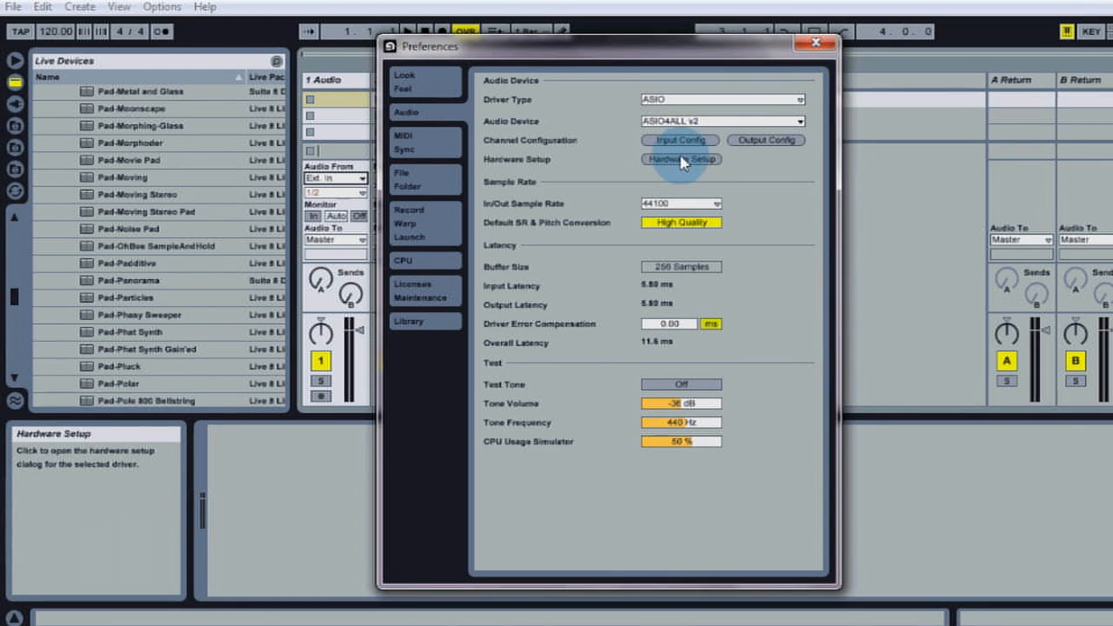
- Bring up the ASIO4ALL hardware control panel listing the WDM devices
click(678, 160)
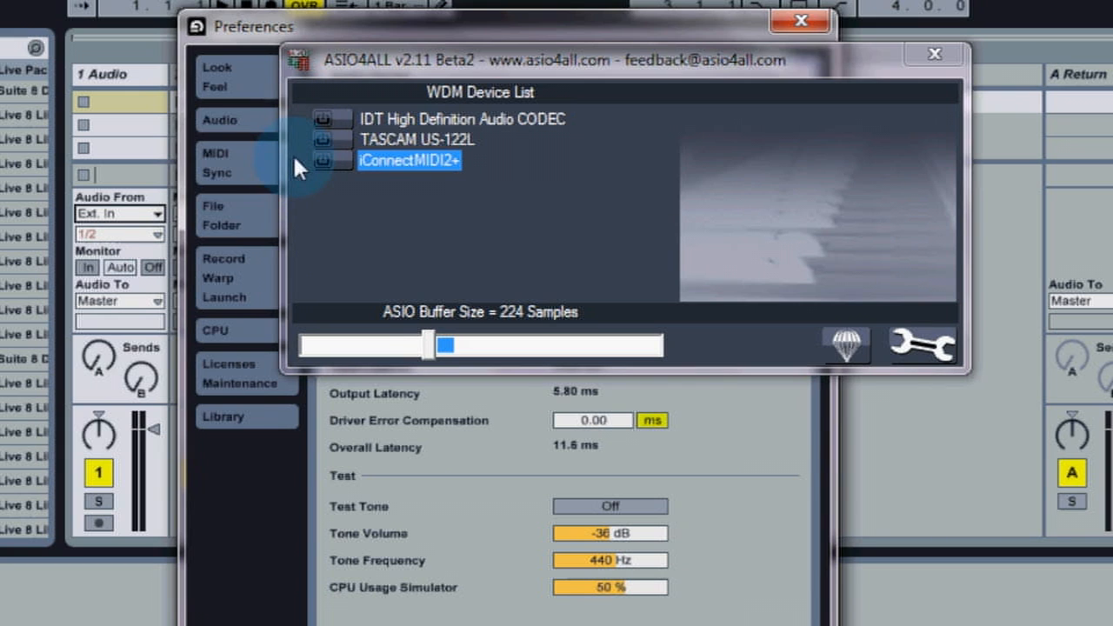
mouse_move(302, 170)
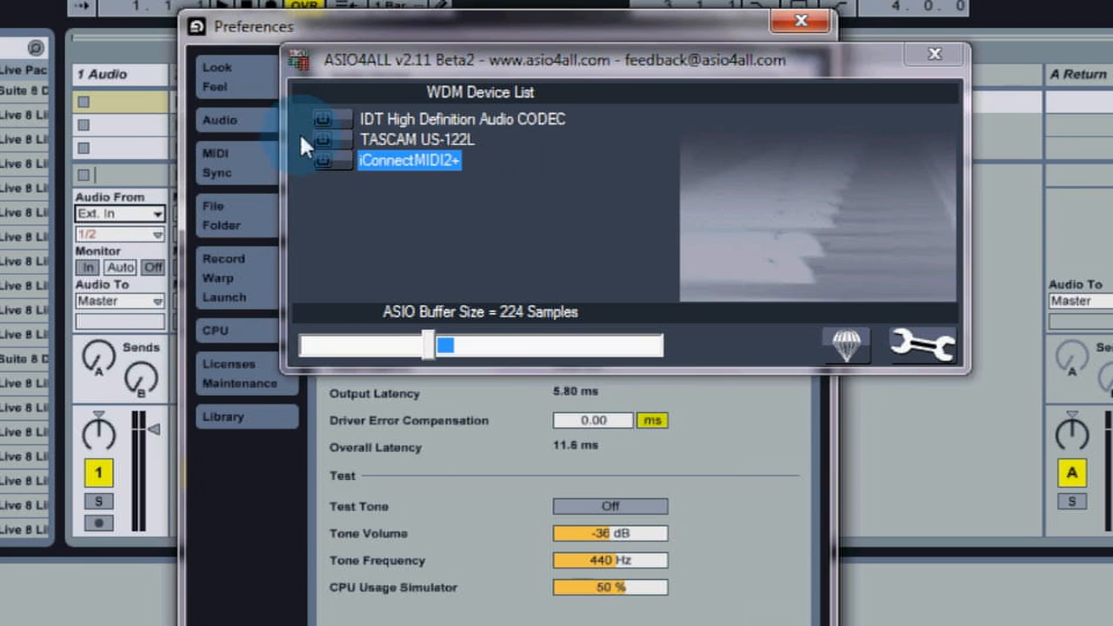
mouse_move(305, 174)
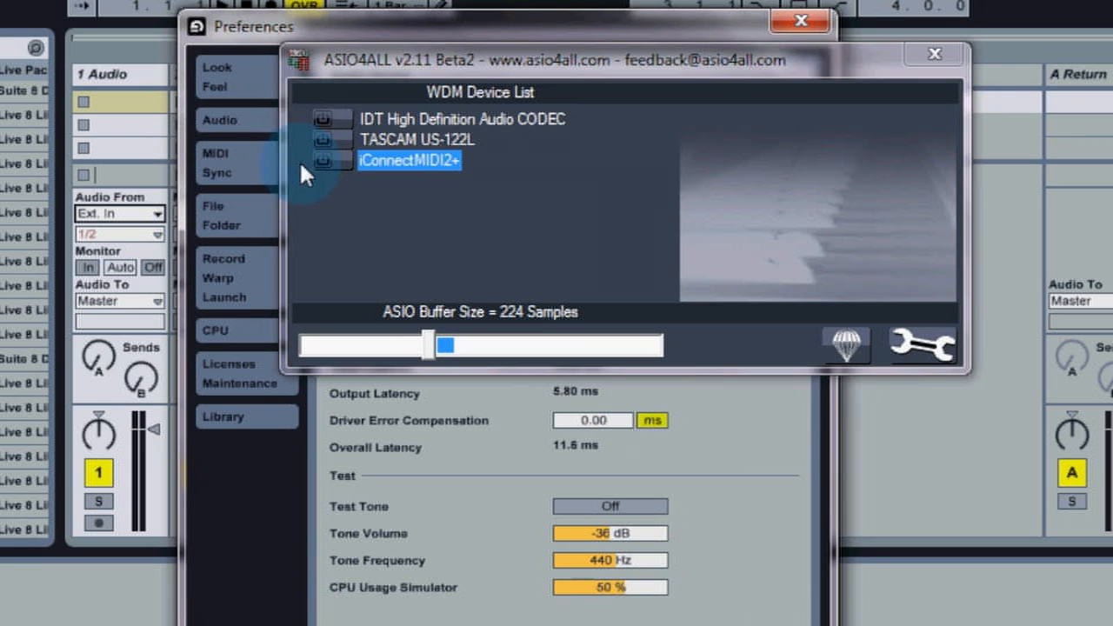
mouse_move(918, 352)
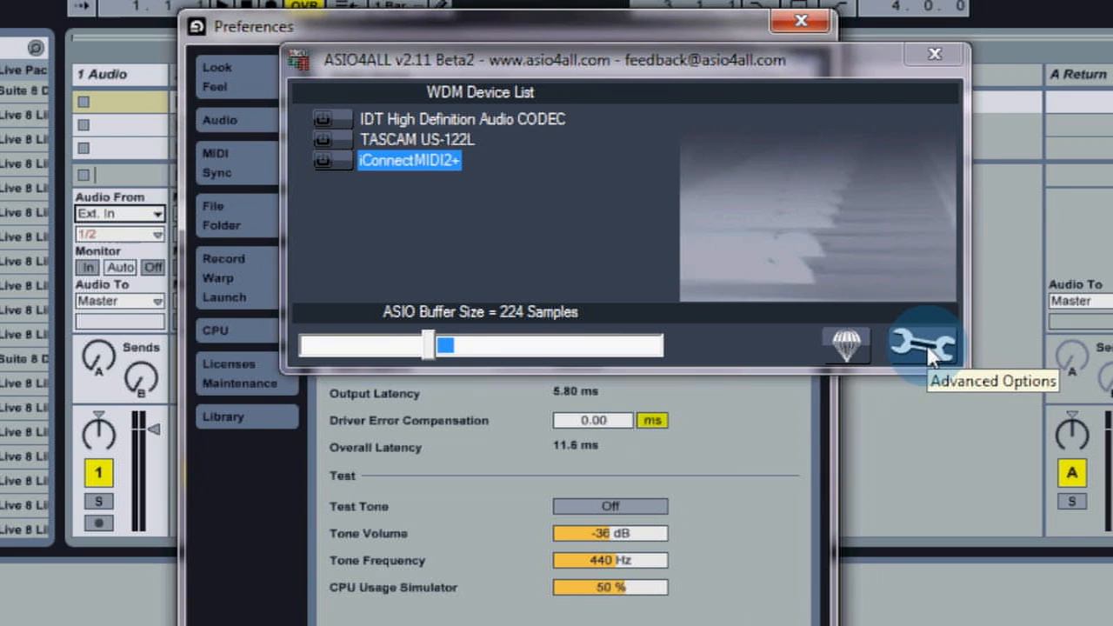
- Show advanced options and enable the iConnectMIDI2+ device with its inputs and outputs
click(925, 343)
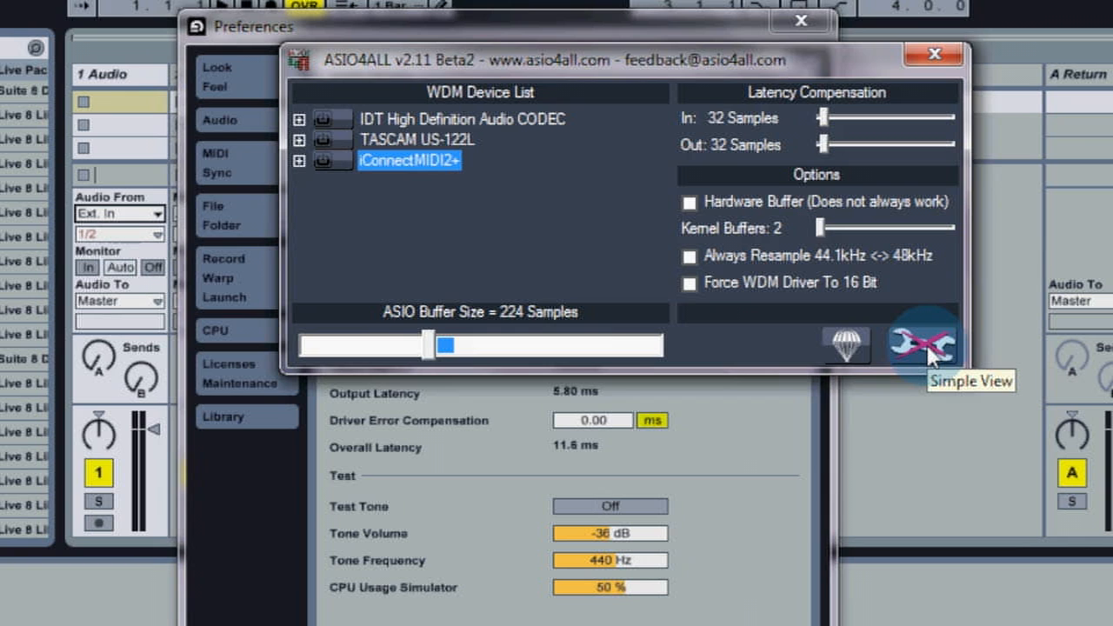
mouse_move(583, 213)
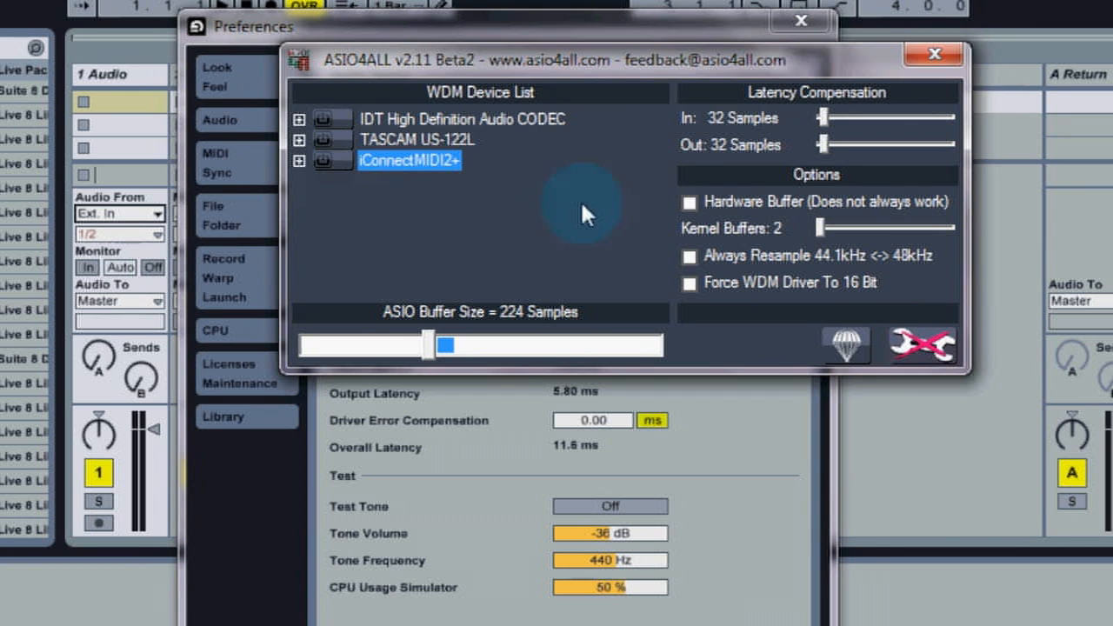
click(299, 162)
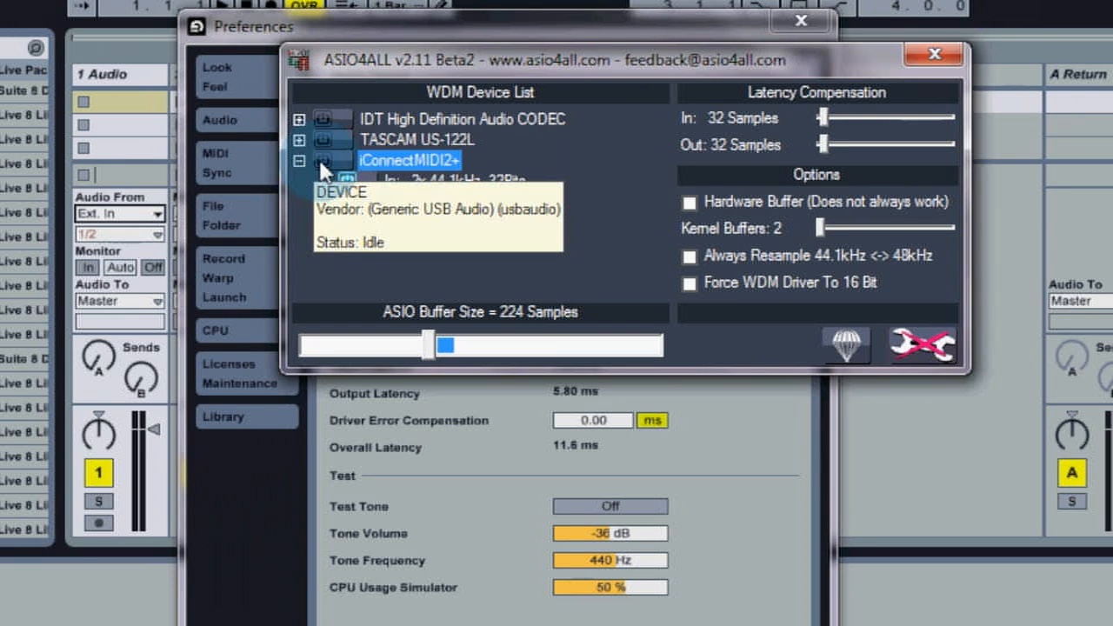
drag(448, 344, 426, 345)
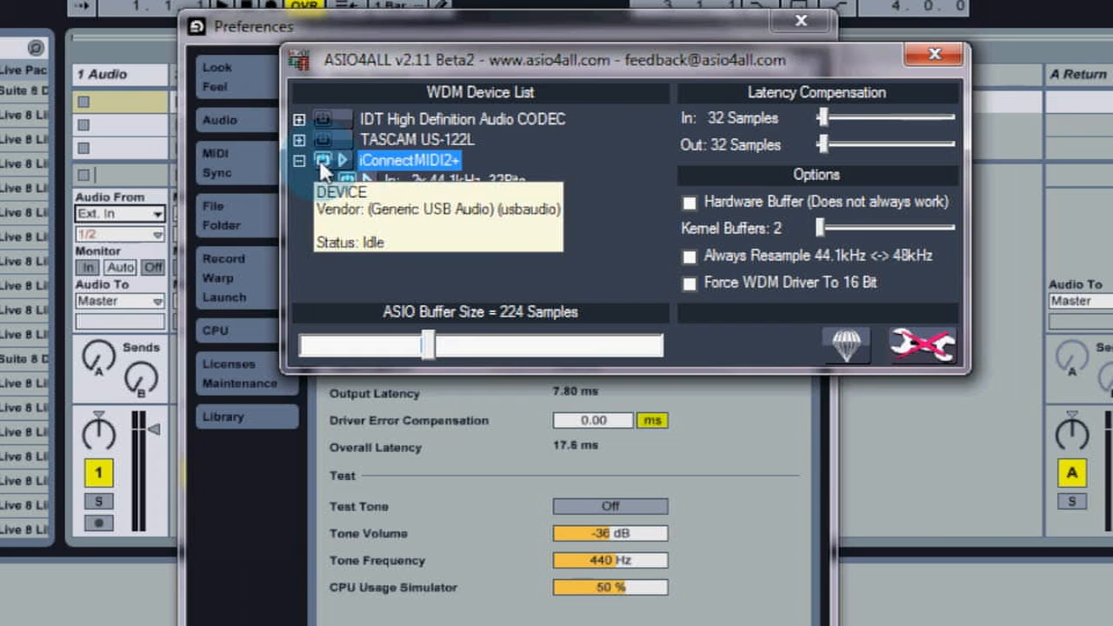
click(300, 160)
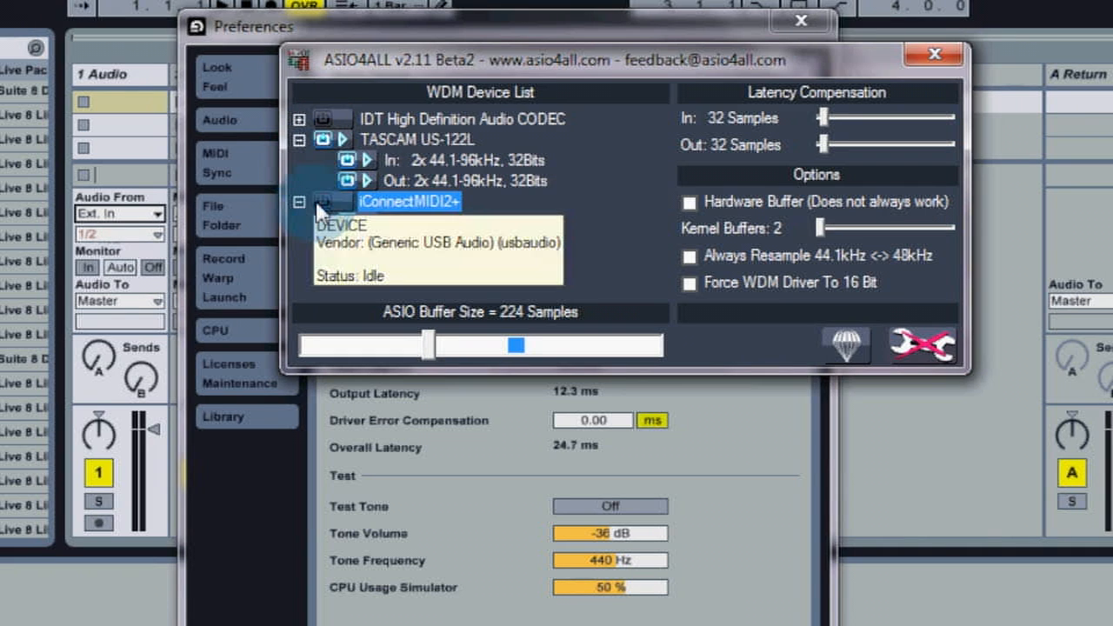
click(299, 201)
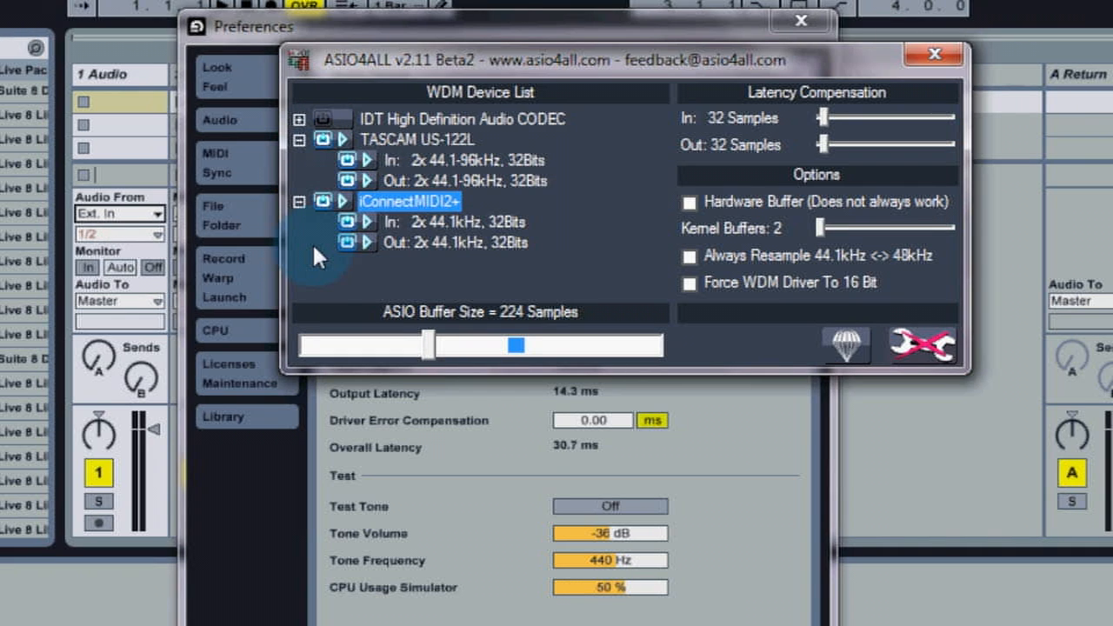
- Adjust the ASIO buffer size slider, leaving it at 224 samples
drag(431, 344, 416, 344)
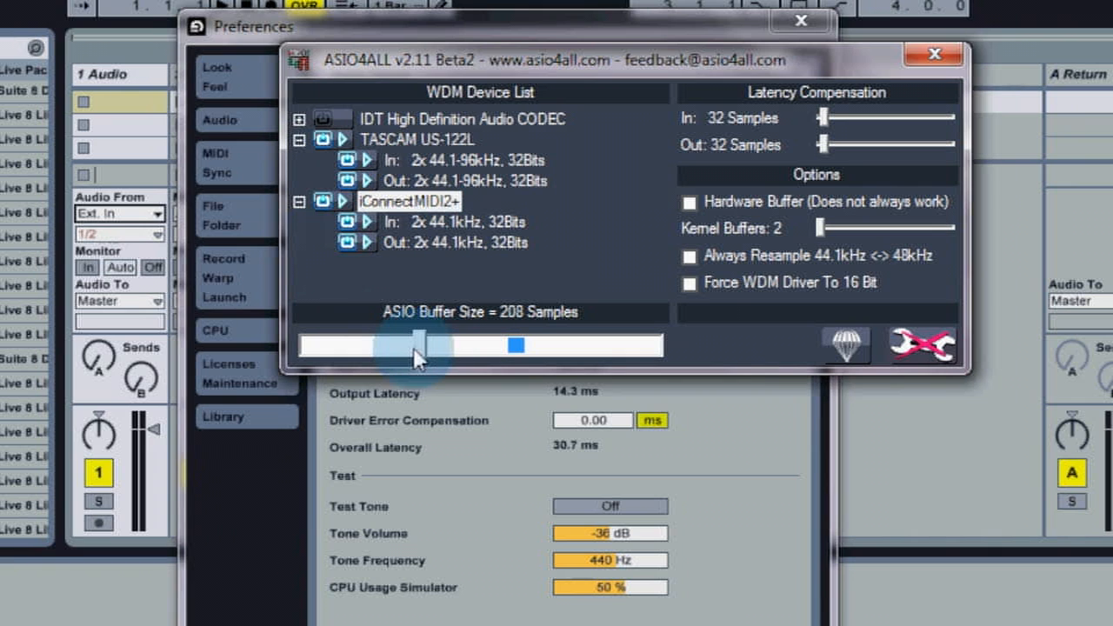
drag(414, 344, 374, 344)
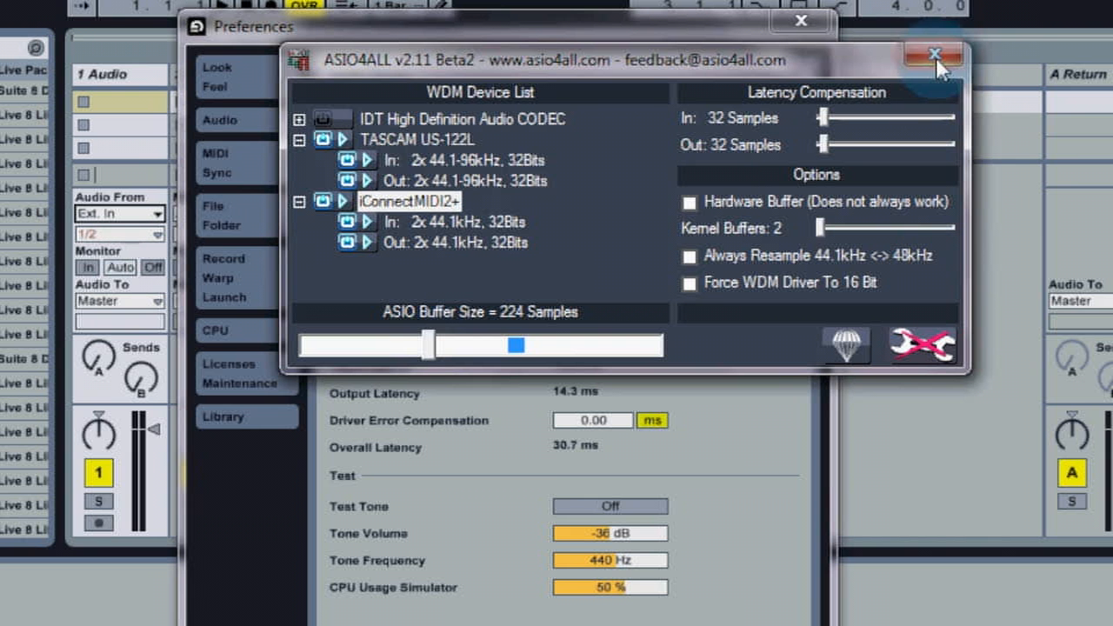
- Close the ASIO4ALL panel and review Live's audio settings, still showing ASIO4ALL v2
click(927, 52)
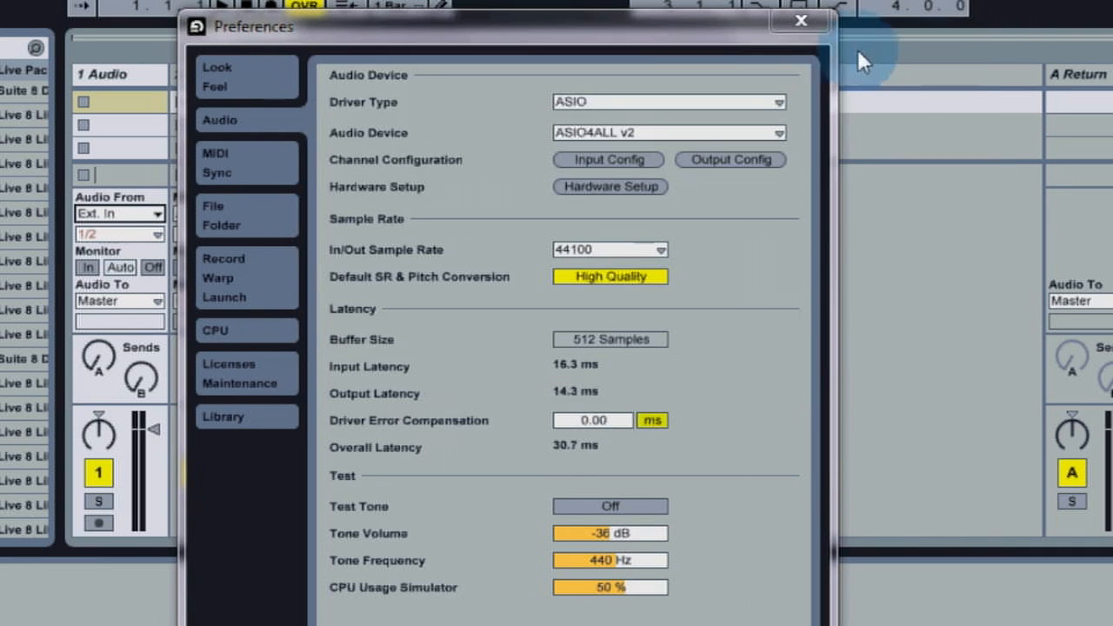
mouse_move(808, 33)
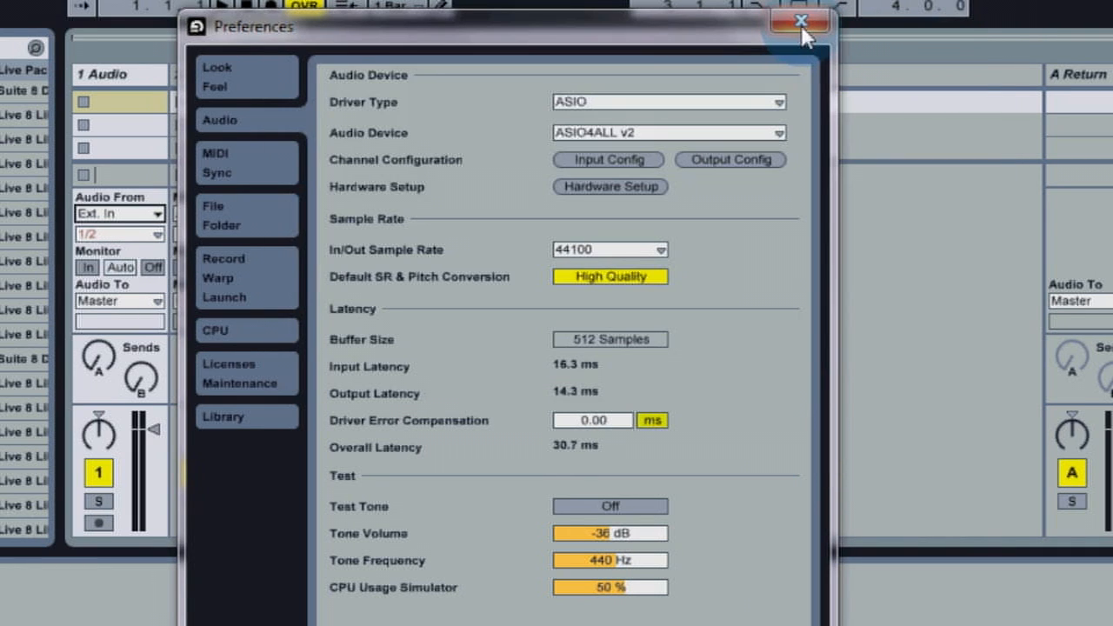
mouse_move(814, 31)
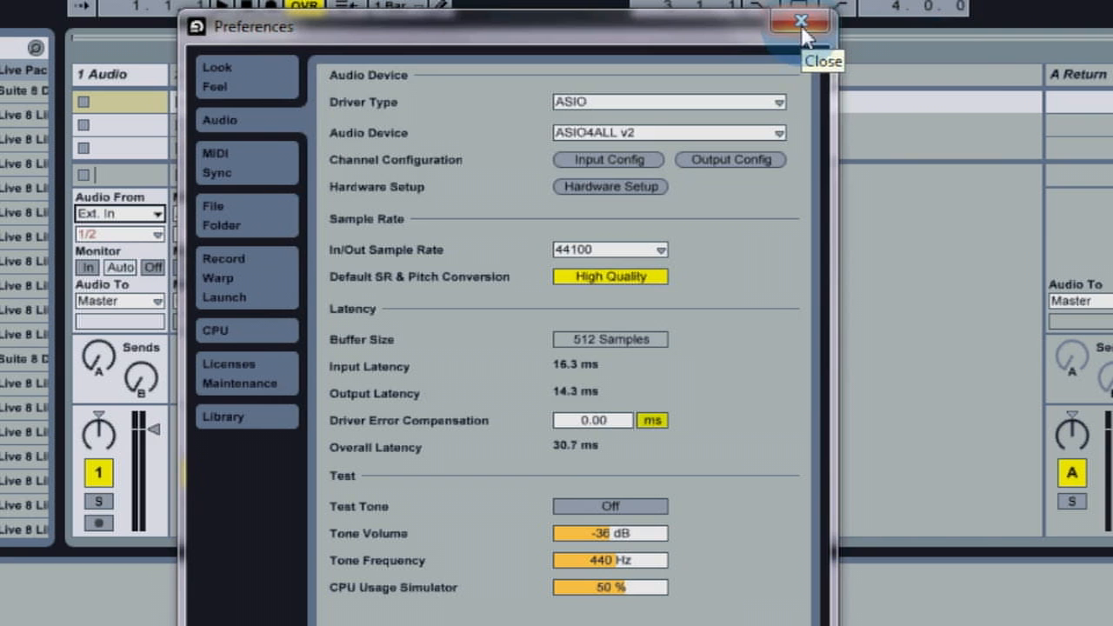
click(608, 160)
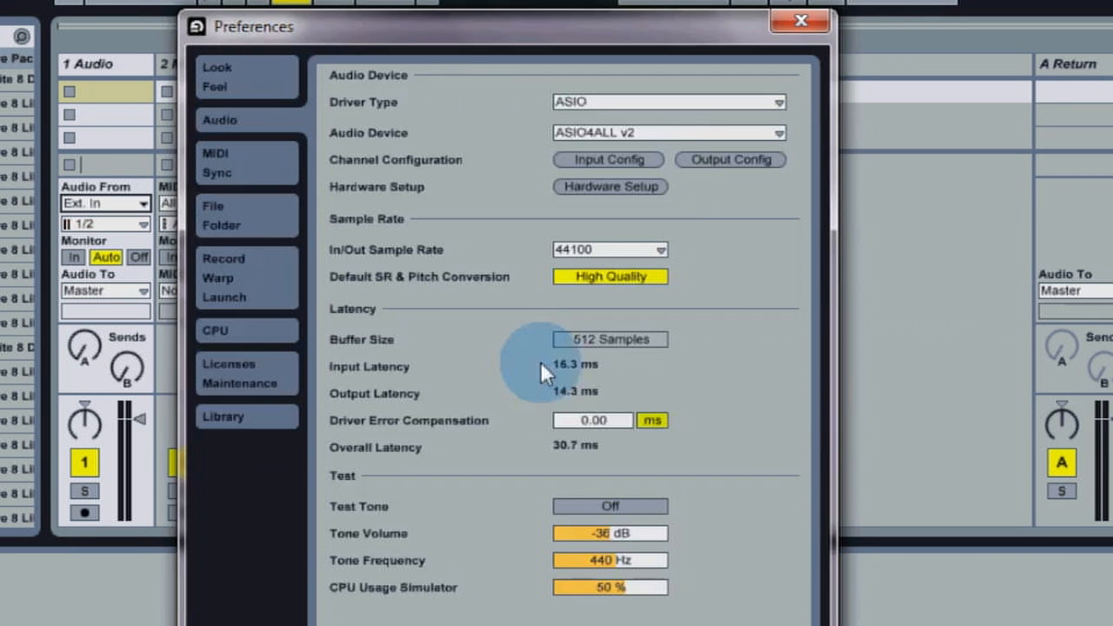
click(730, 160)
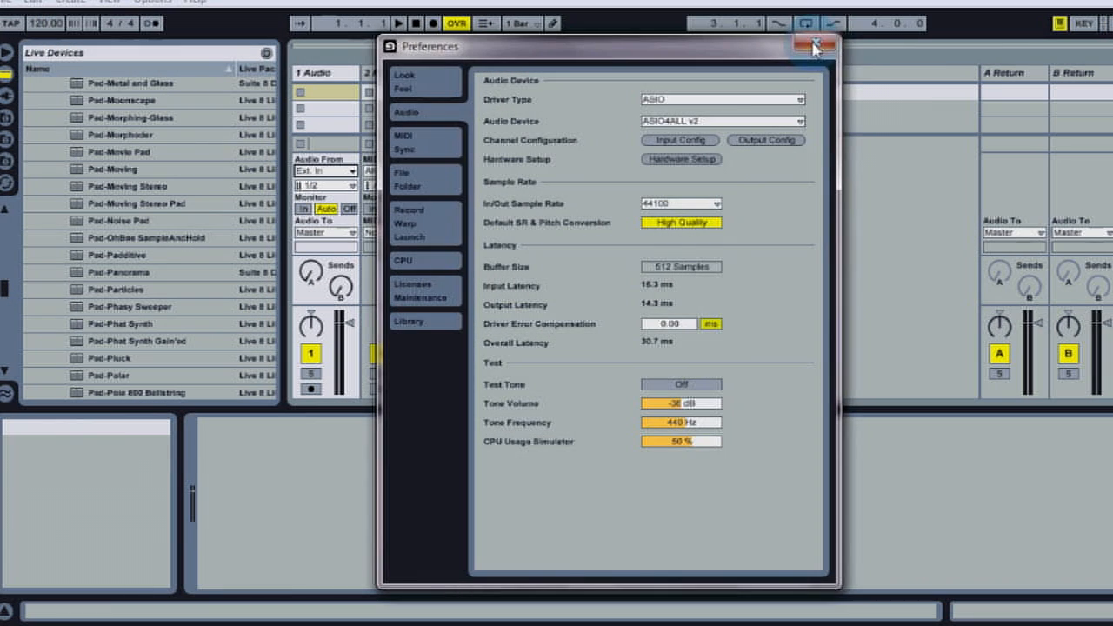
- Close Preferences and route audio track 1 from Ext. In 3/4 to Ext. Out 1/2
click(814, 45)
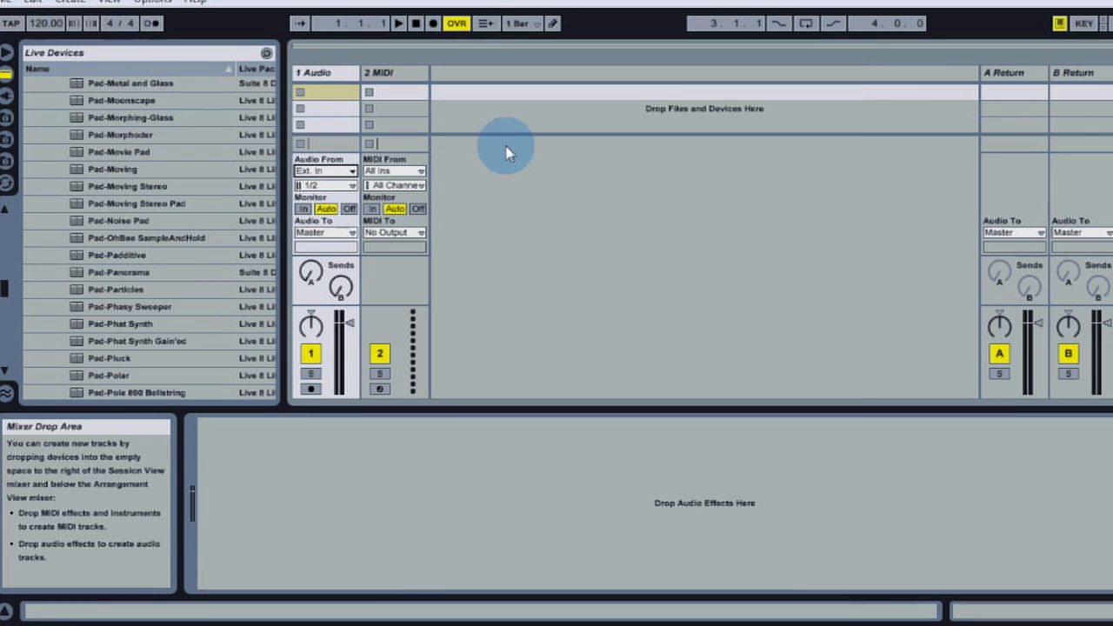
mouse_move(299, 78)
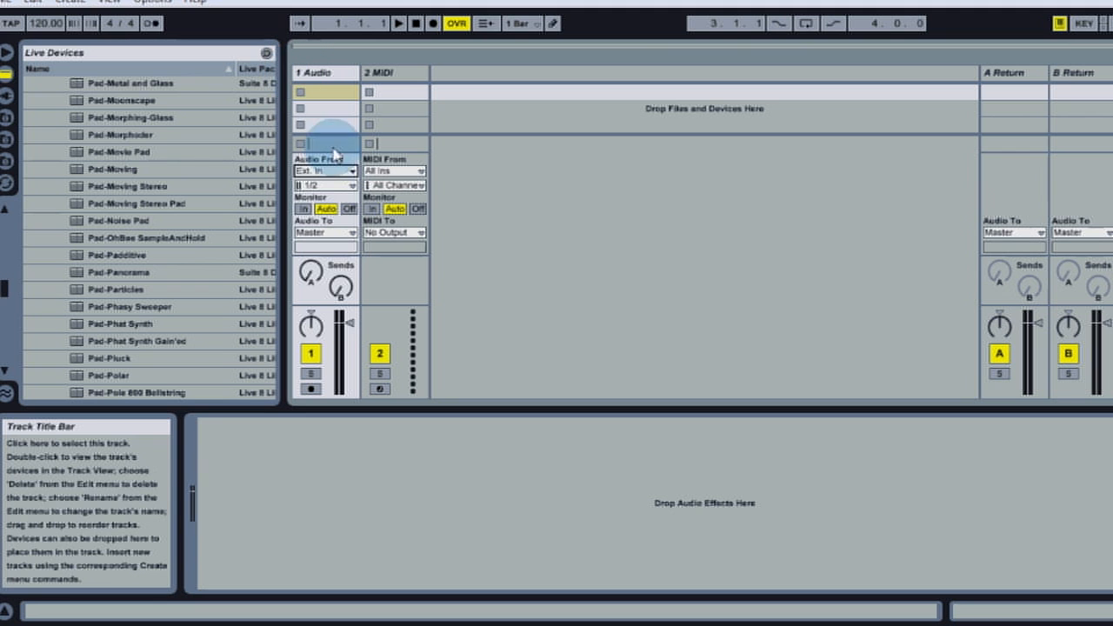
click(344, 171)
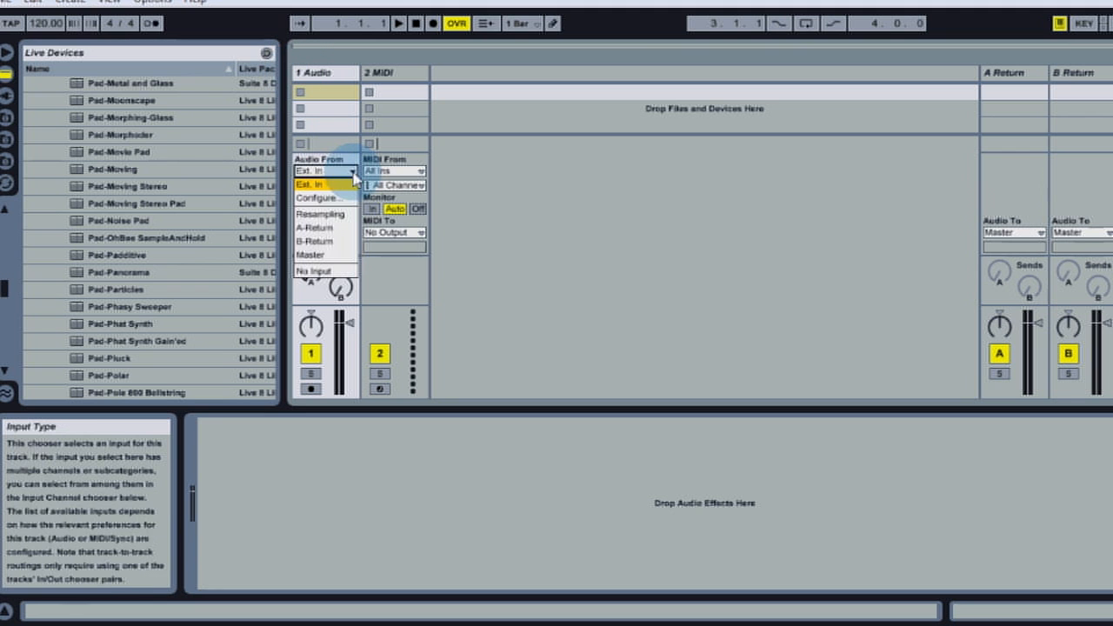
click(309, 185)
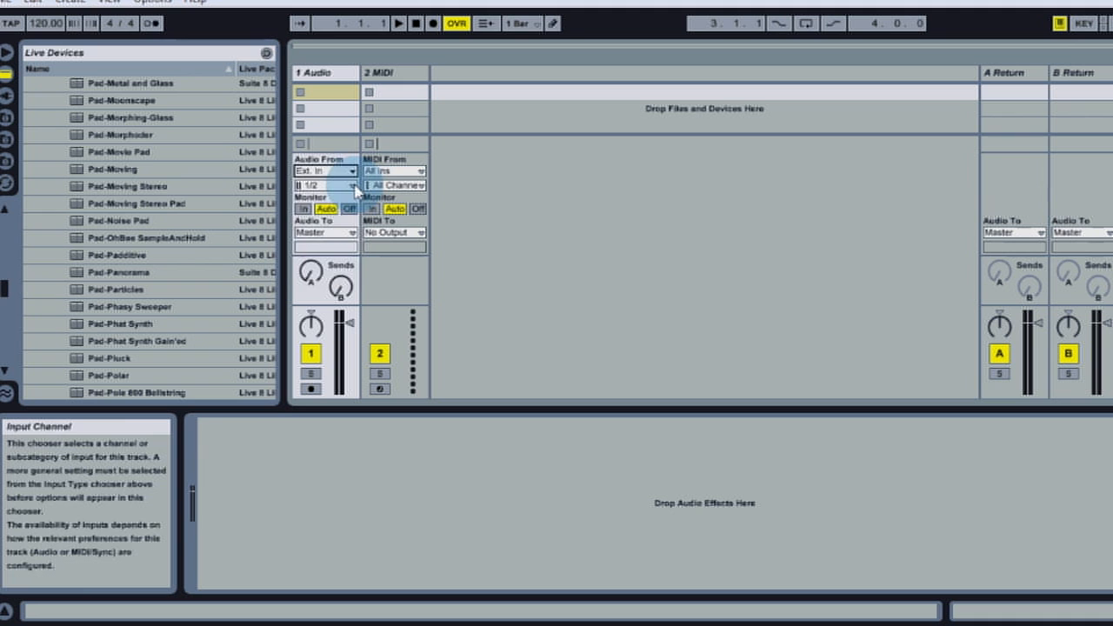
click(326, 187)
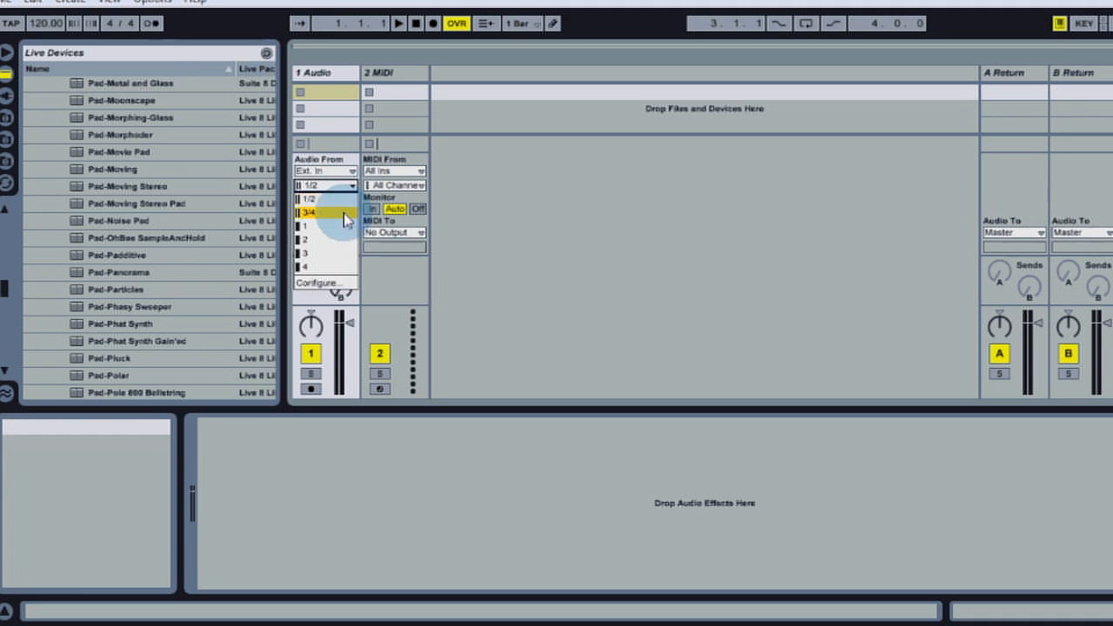
click(327, 233)
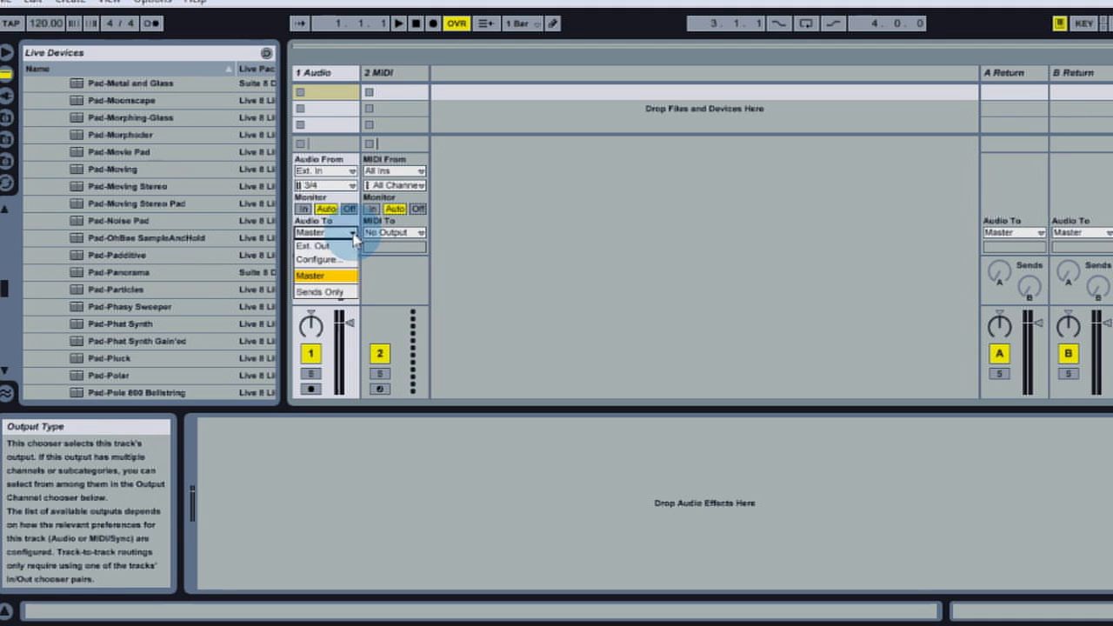
click(327, 247)
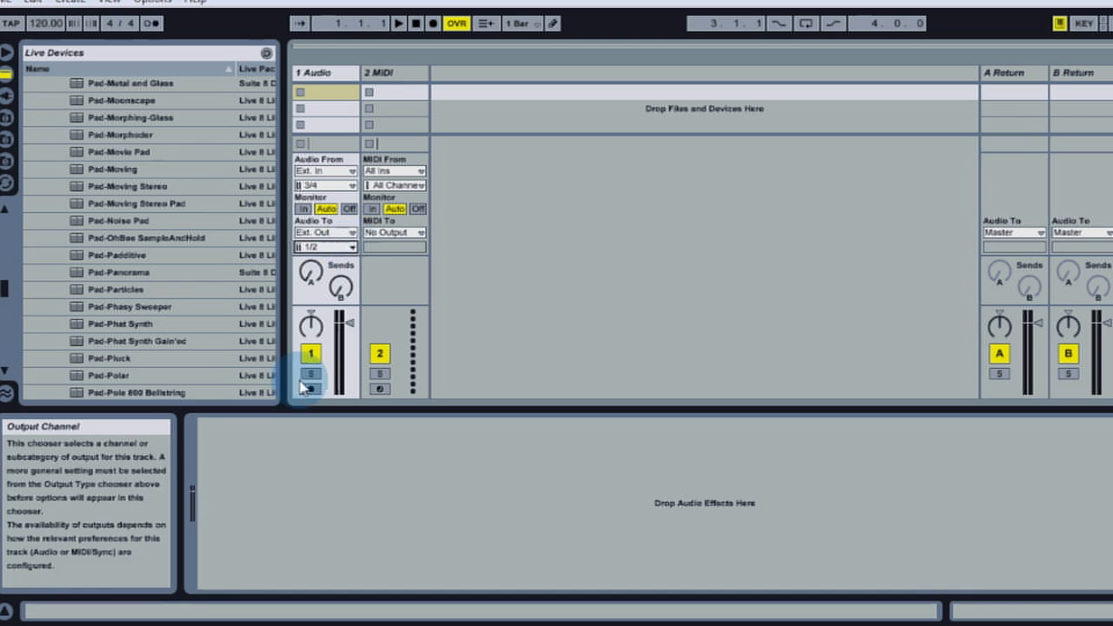
- Arm audio track 1 for recording
click(309, 390)
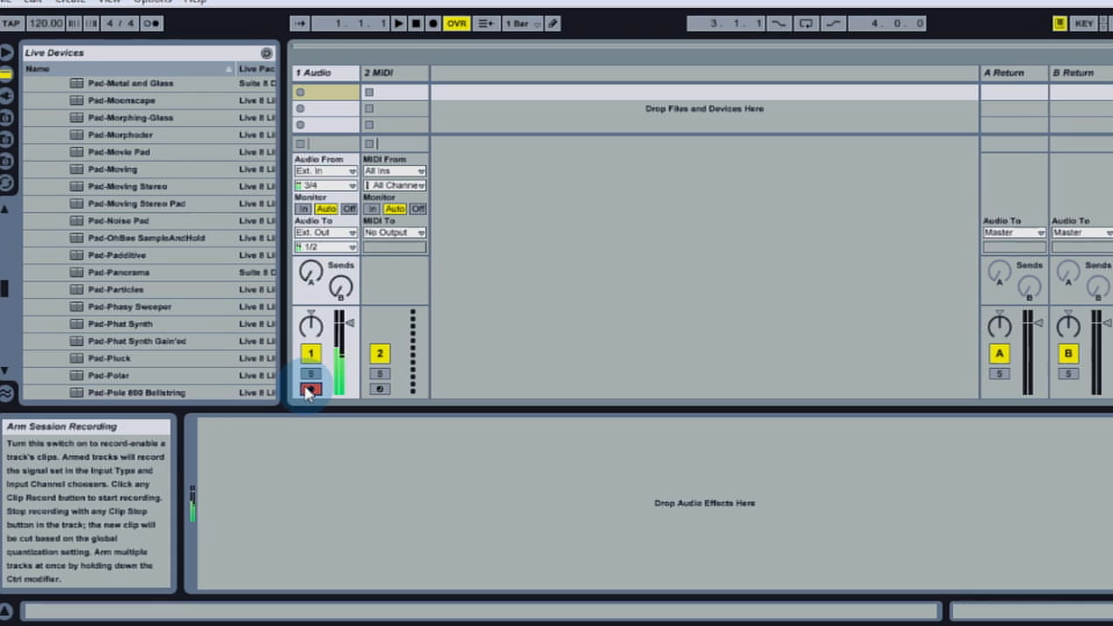
click(310, 389)
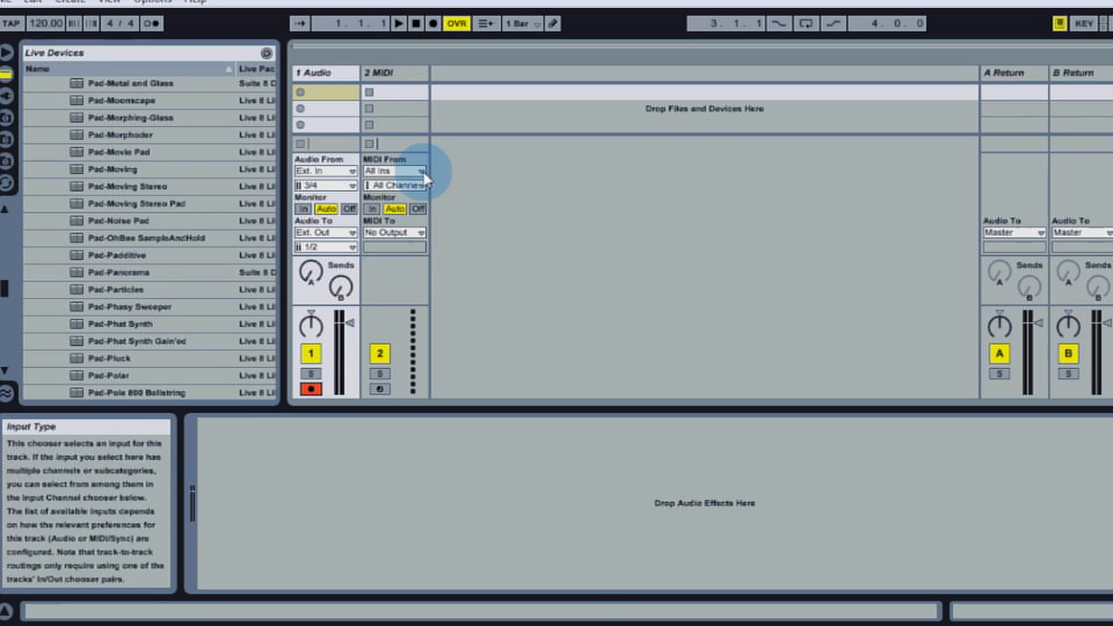
- Set MIDI track 2 to All Ins, output MIDIOUT3 (iConnectMIDI2+) Ch. 1, and arm it
click(397, 170)
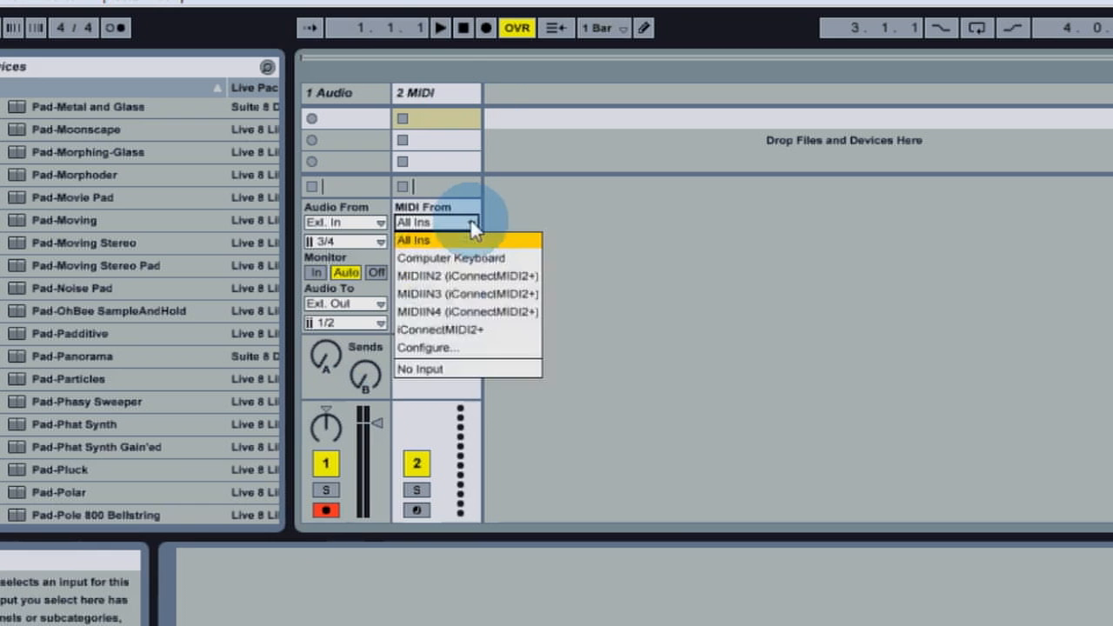
click(434, 240)
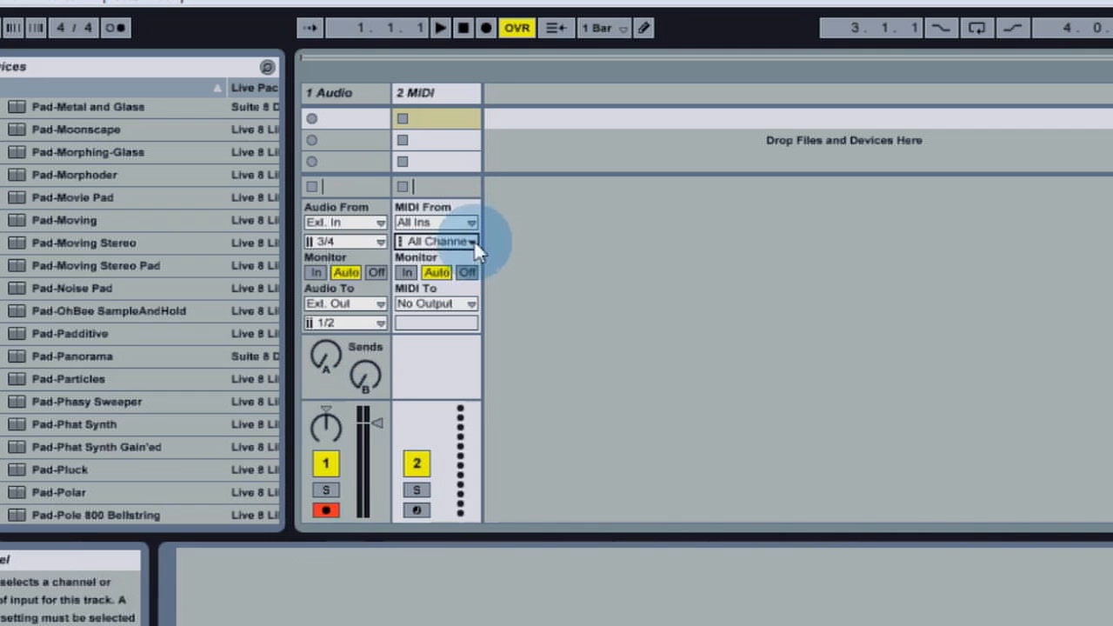
click(434, 302)
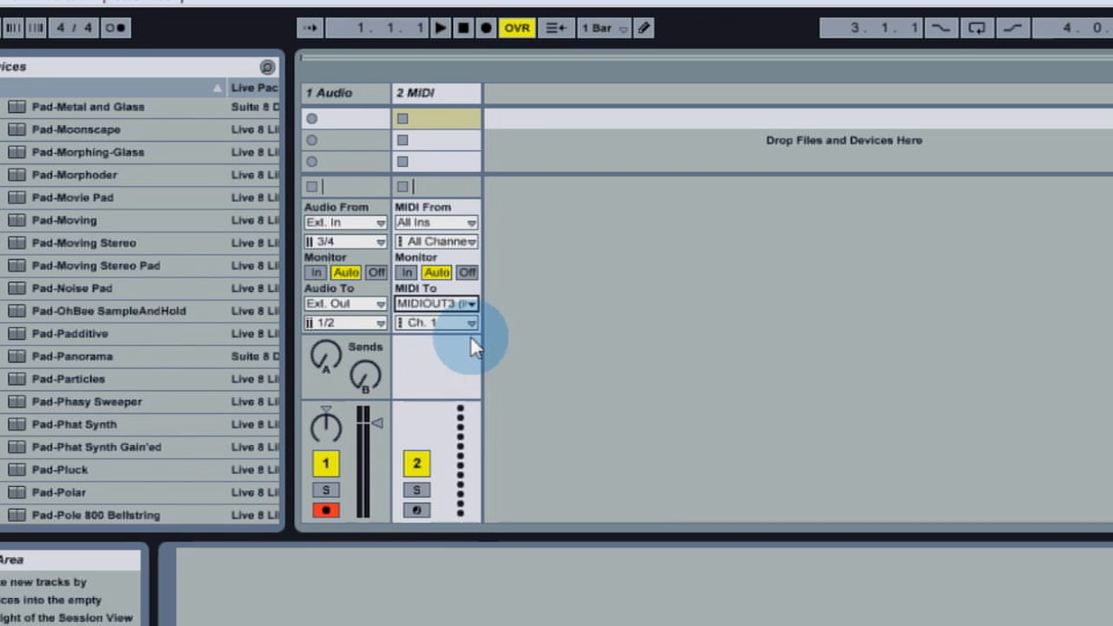
click(417, 508)
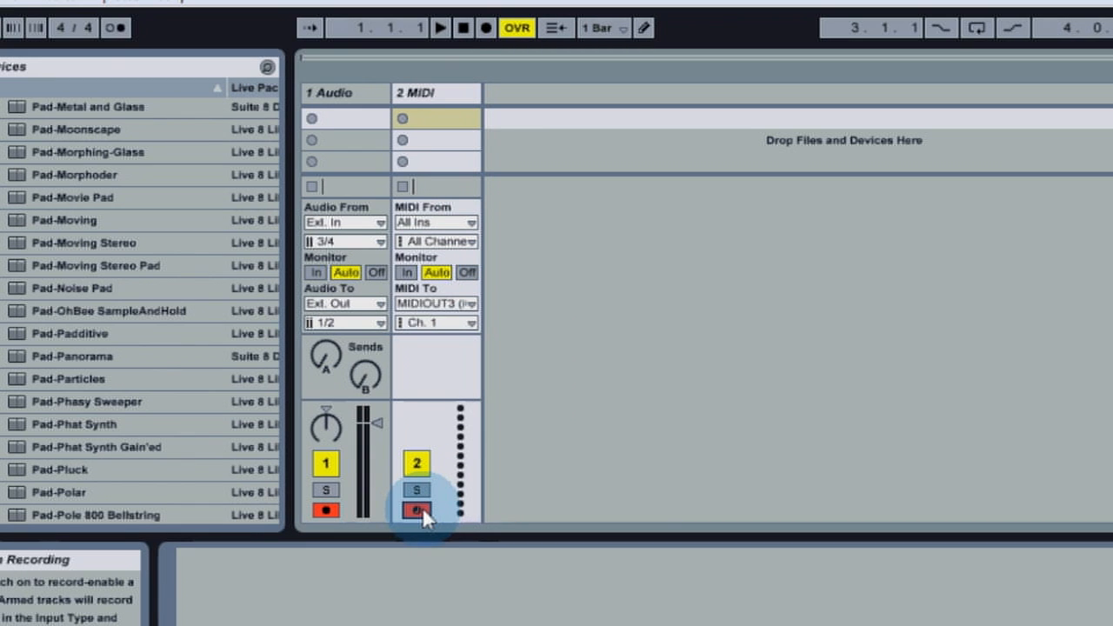